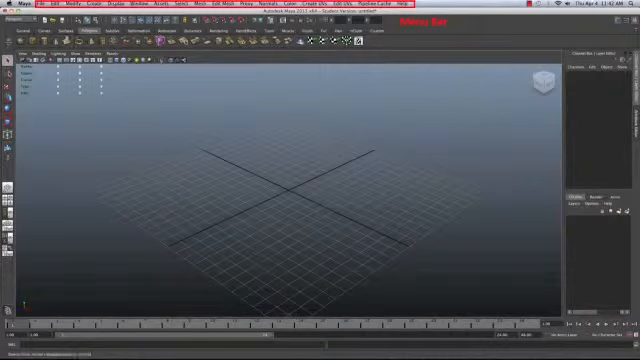
Expand the menu set dropdown at the left of the status line to list the available menu sets.
left_click(28, 12)
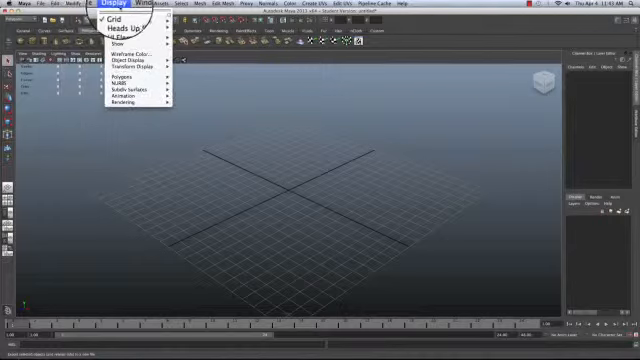
Close the menu set list and point out the shelf and timeline areas of the interface.
left_click(160, 8)
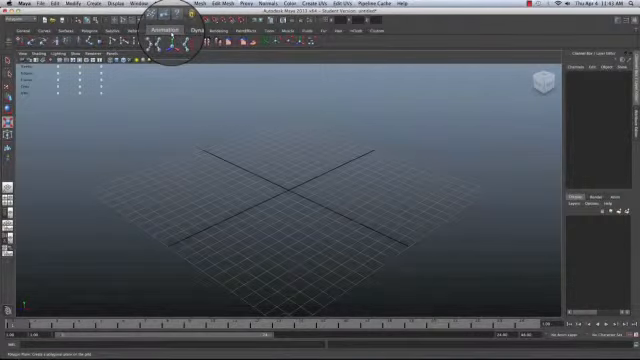
left_click(192, 40)
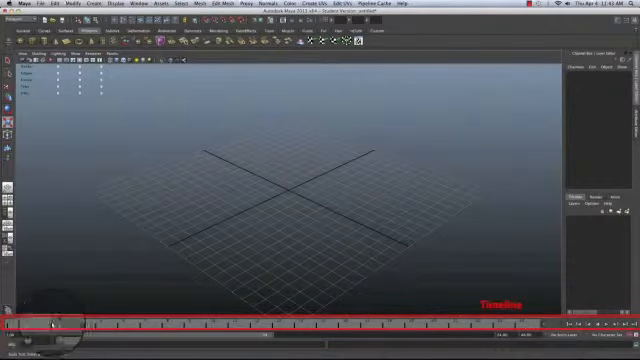
left_click(468, 322)
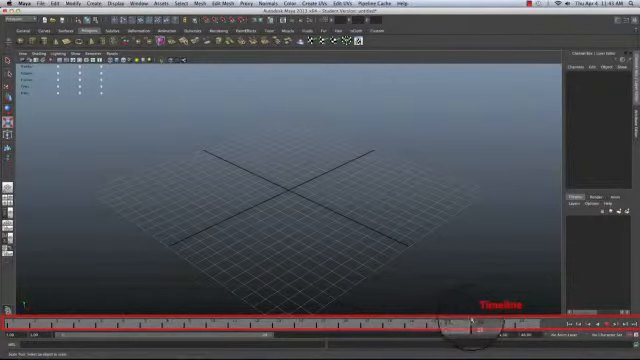